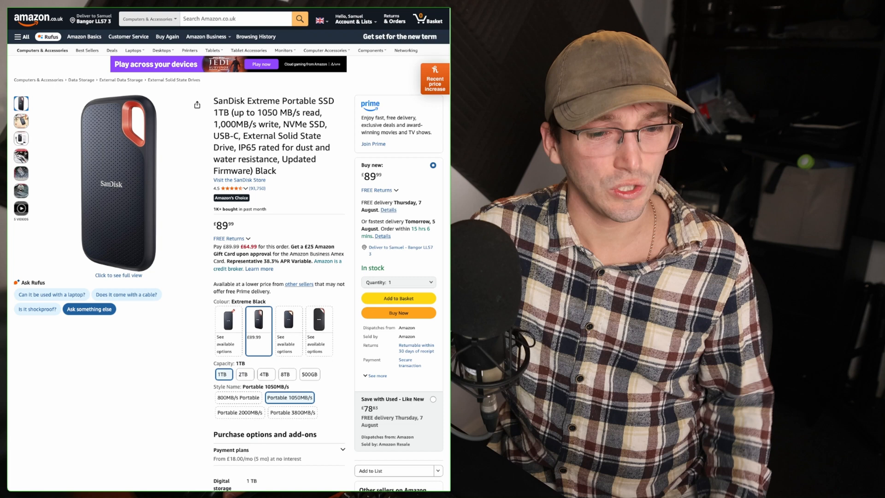
Select the 2TB capacity of the SanDisk Extreme SSD to see its price
click(243, 374)
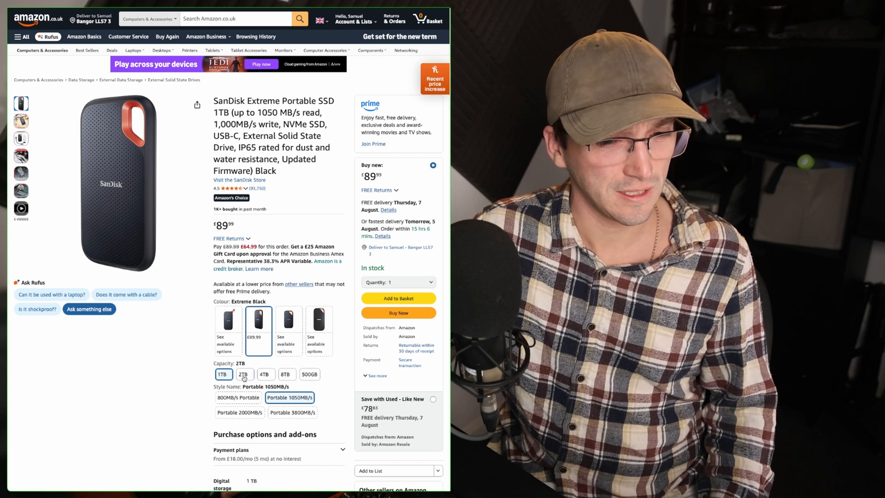
click(243, 373)
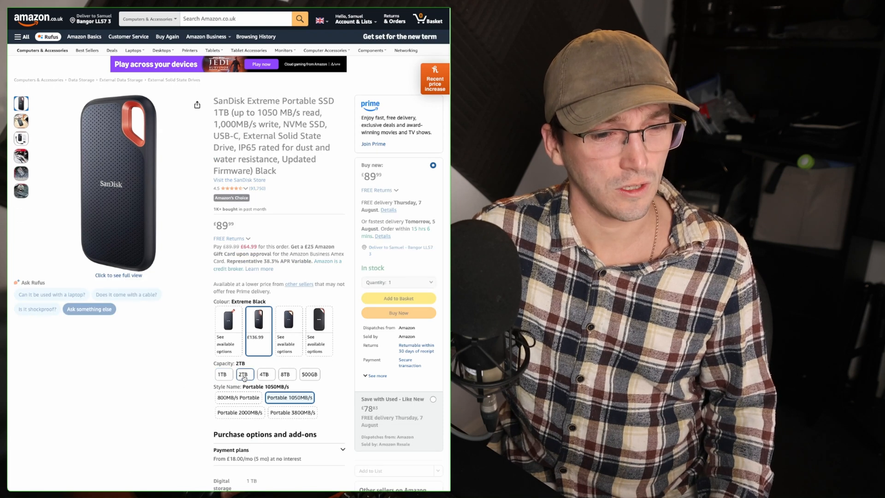
click(244, 379)
text(samsung ssd)
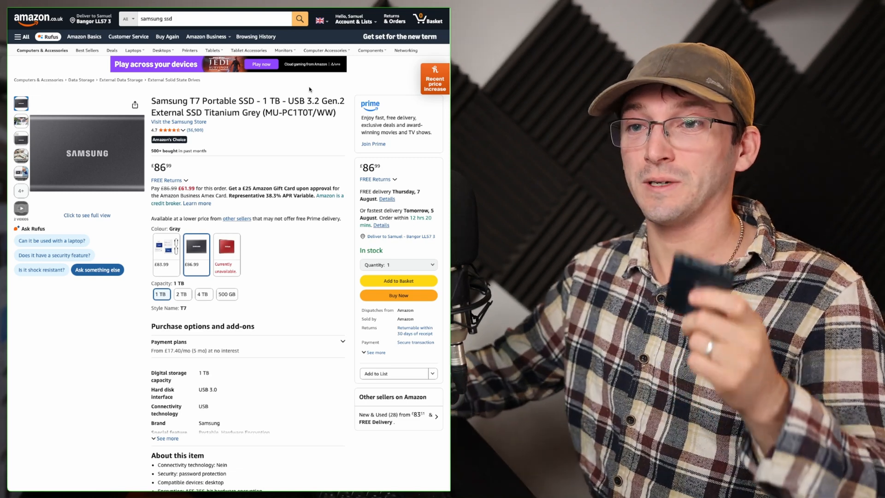
Select the 2TB capacity of the Samsung T7 SSD to see its price
click(181, 294)
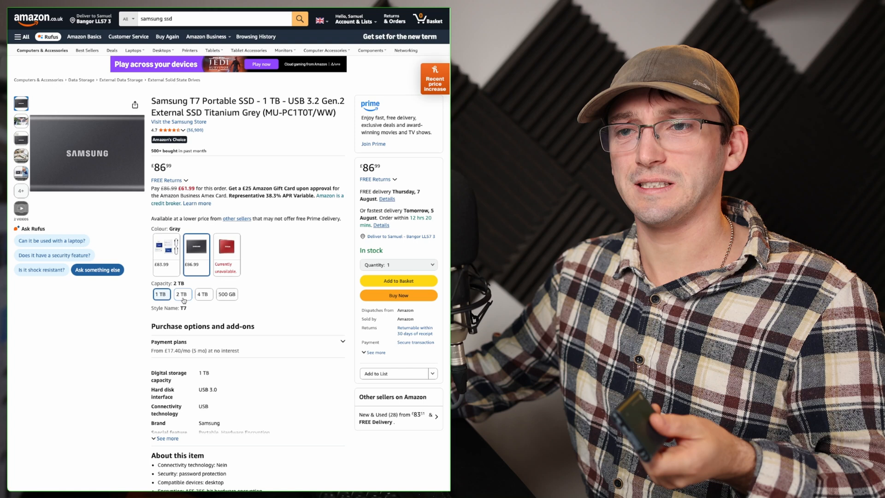
click(182, 293)
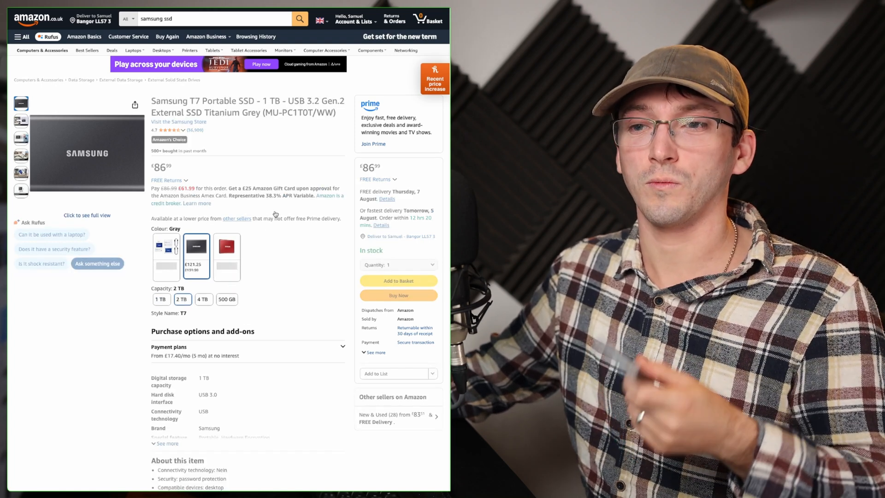
click(183, 298)
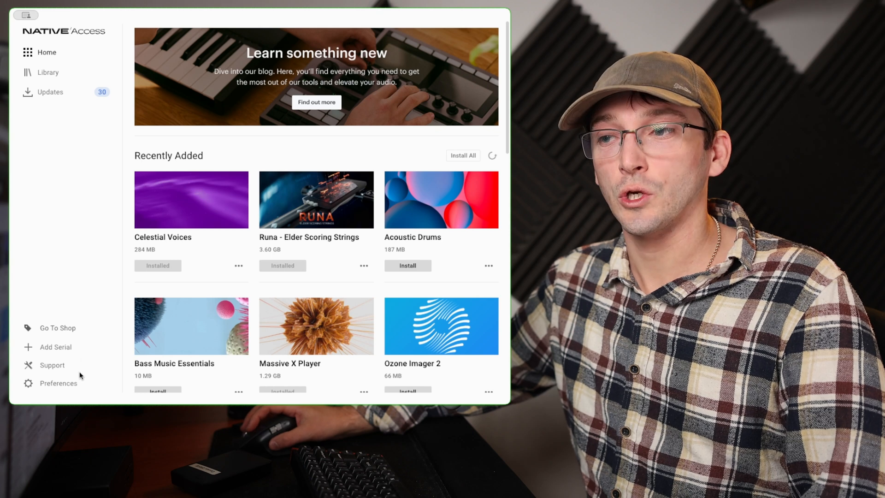
click(58, 383)
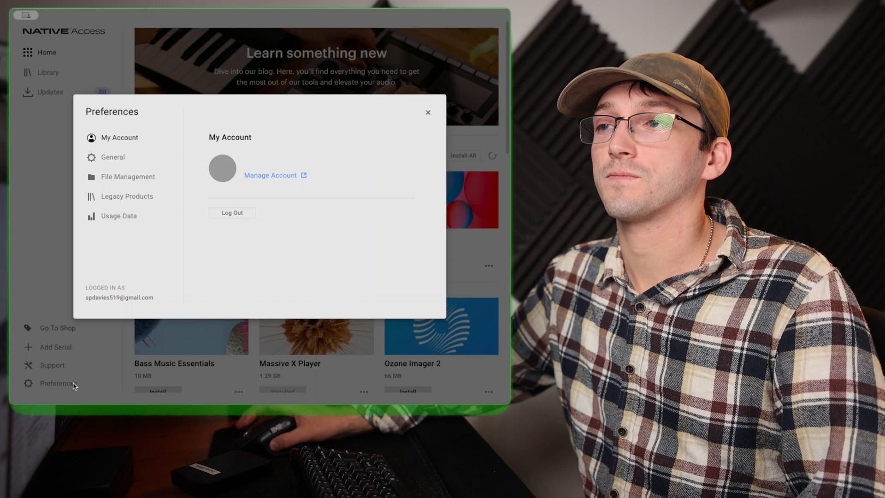
click(128, 177)
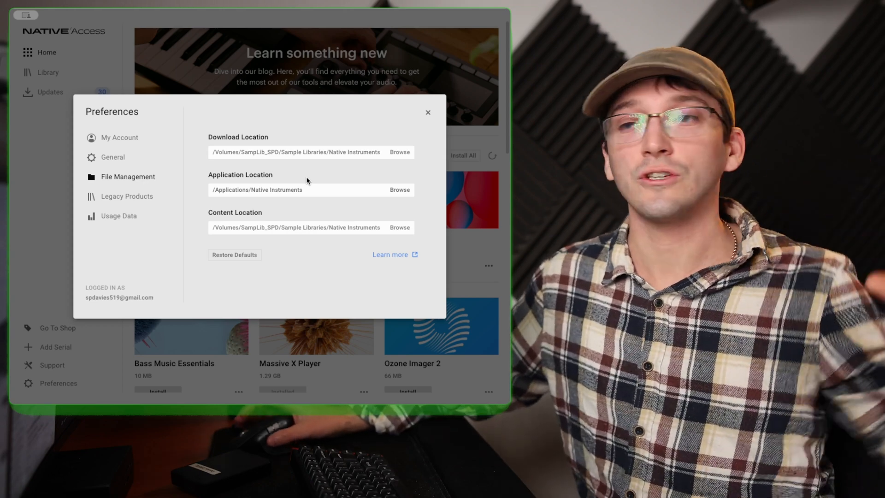
mouse_move(339, 192)
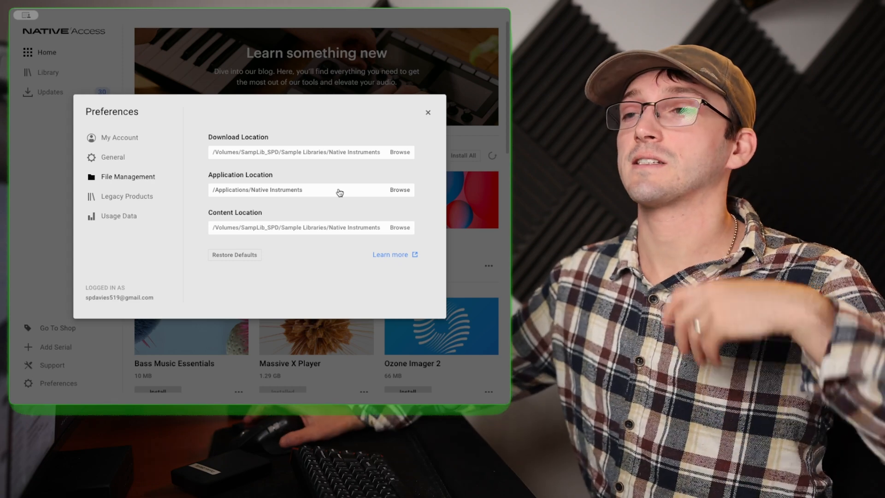
mouse_move(287, 215)
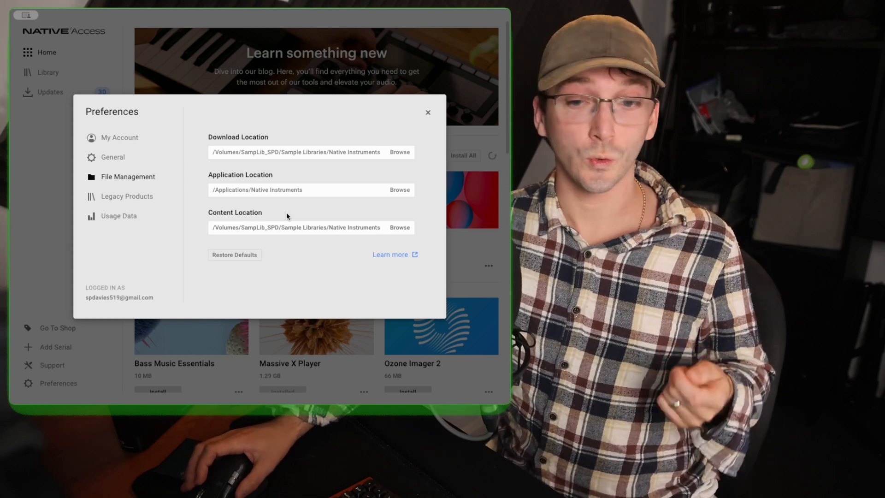
mouse_move(289, 244)
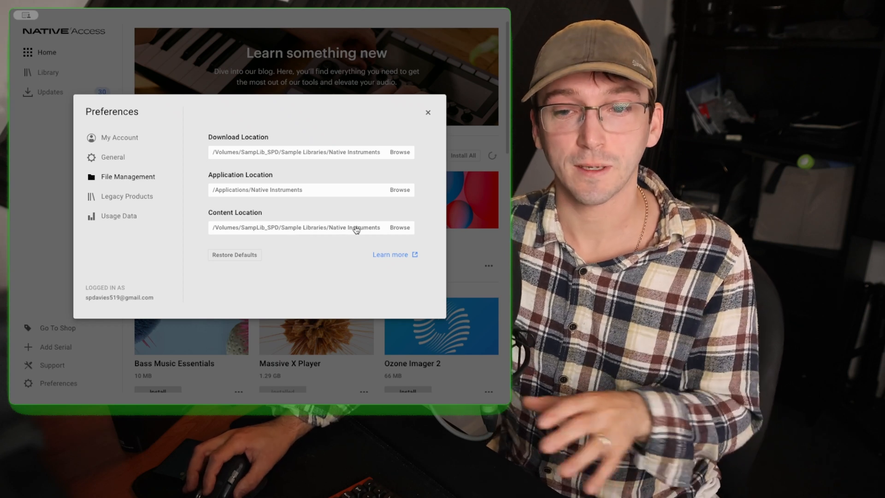
mouse_move(406, 232)
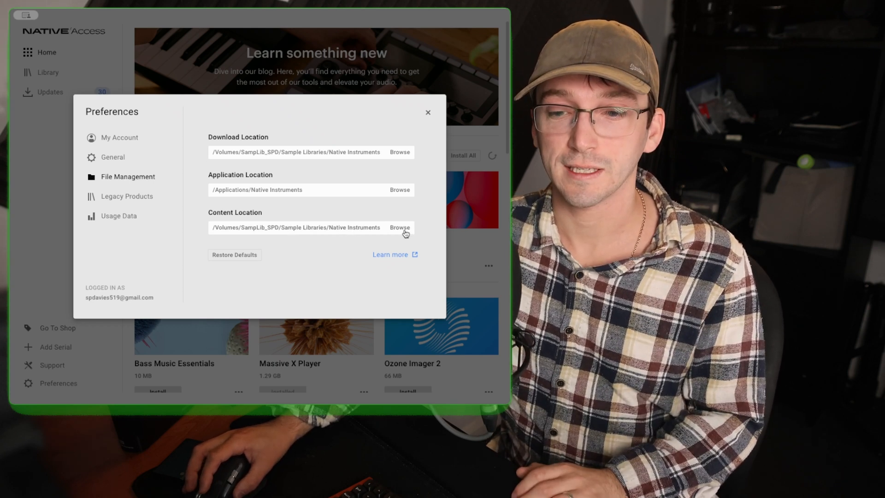
click(399, 227)
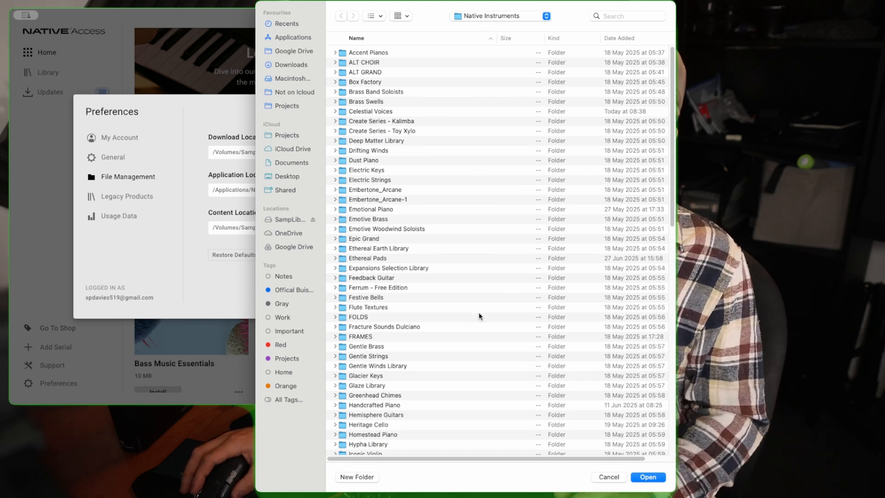
mouse_move(482, 322)
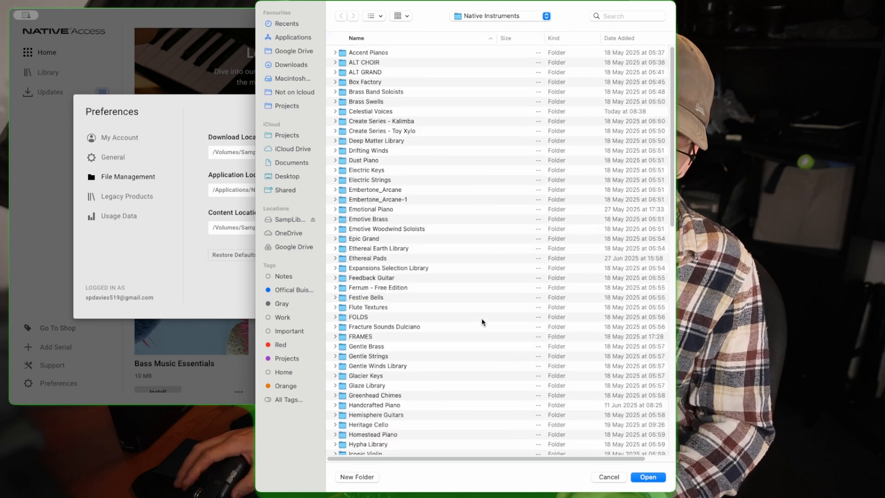
click(607, 477)
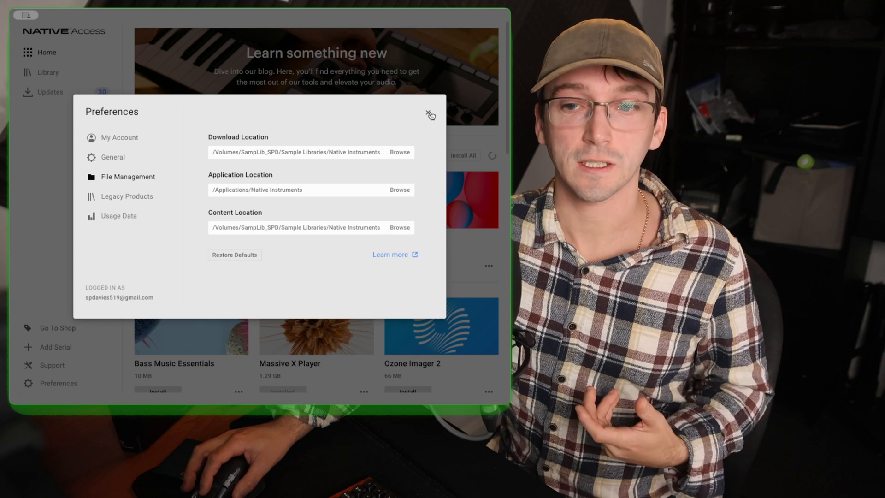
click(429, 115)
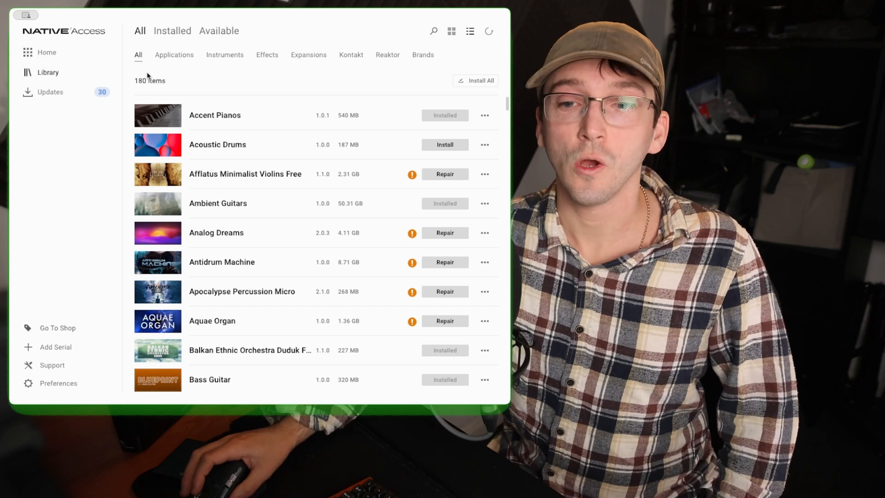
mouse_move(428, 236)
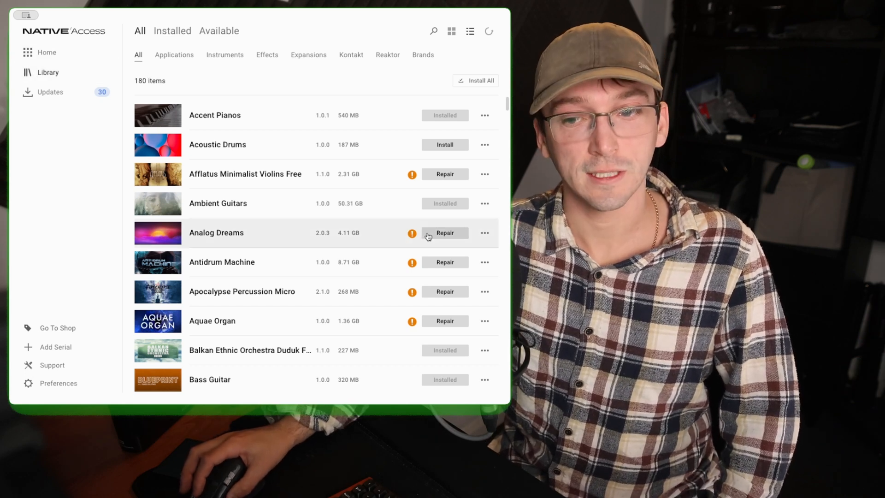
mouse_move(417, 321)
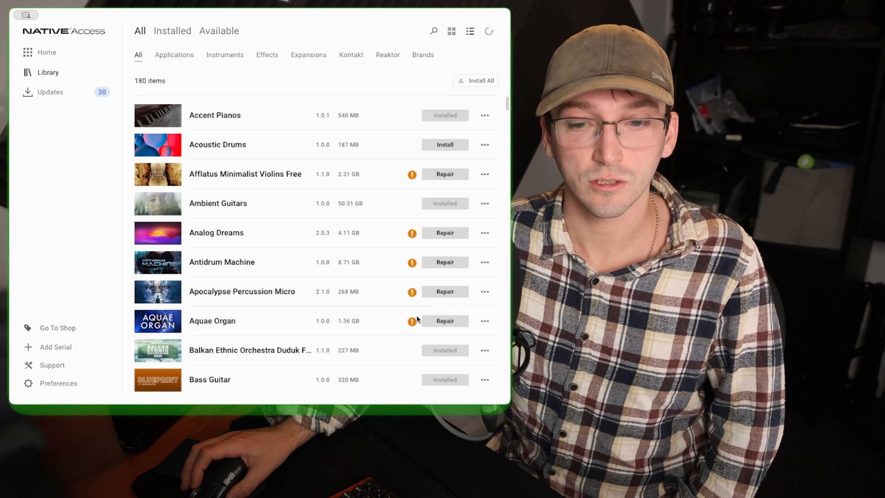
Find the broken Emotive Brass entry and start its repair
scroll(down, 3)
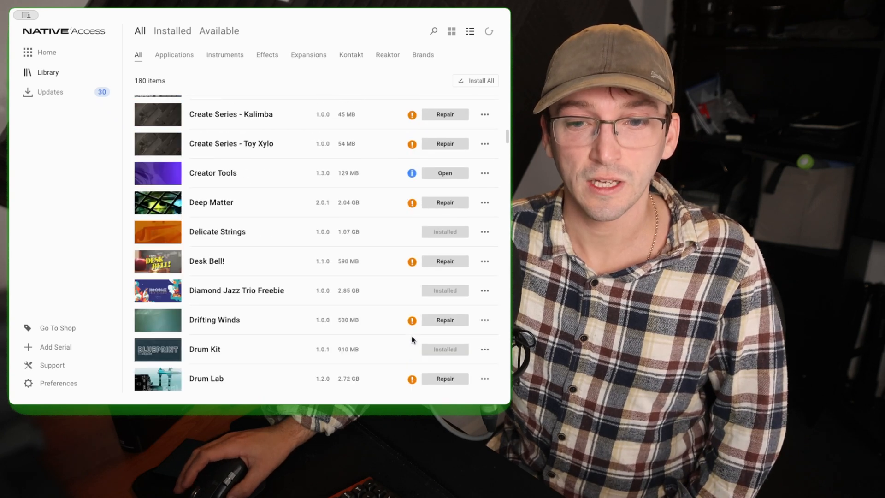
scroll(down, 3)
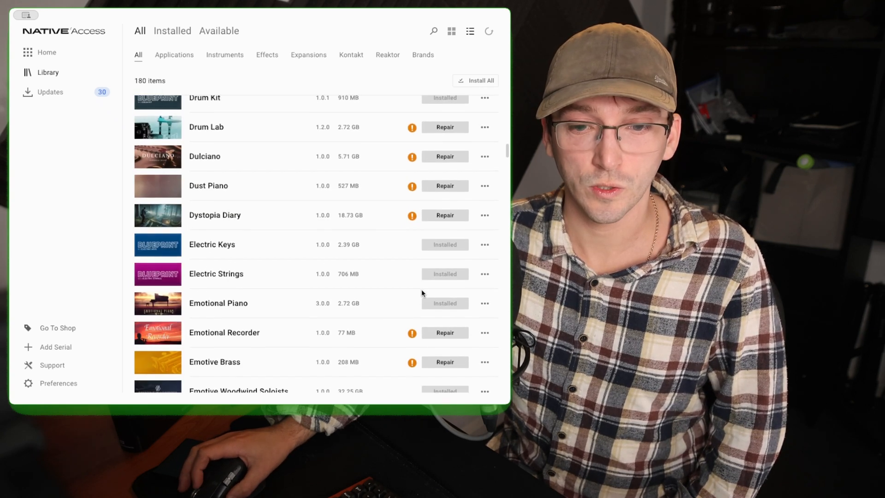
scroll(down, 3)
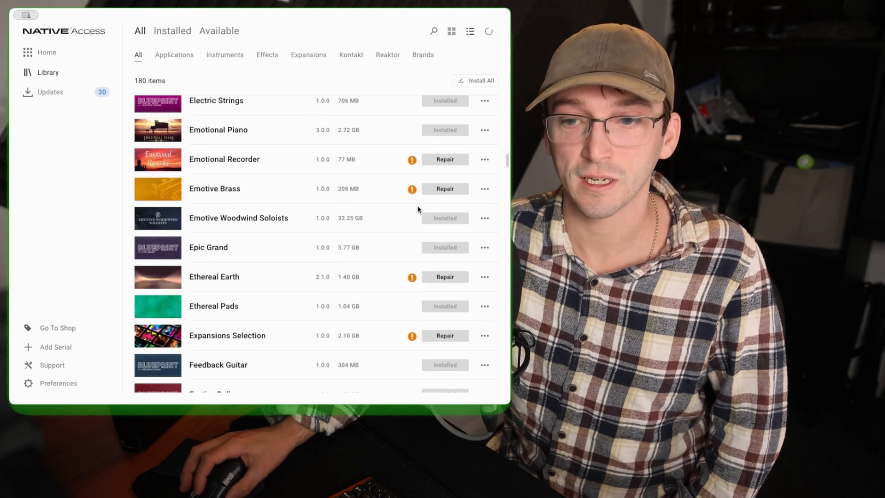
click(445, 188)
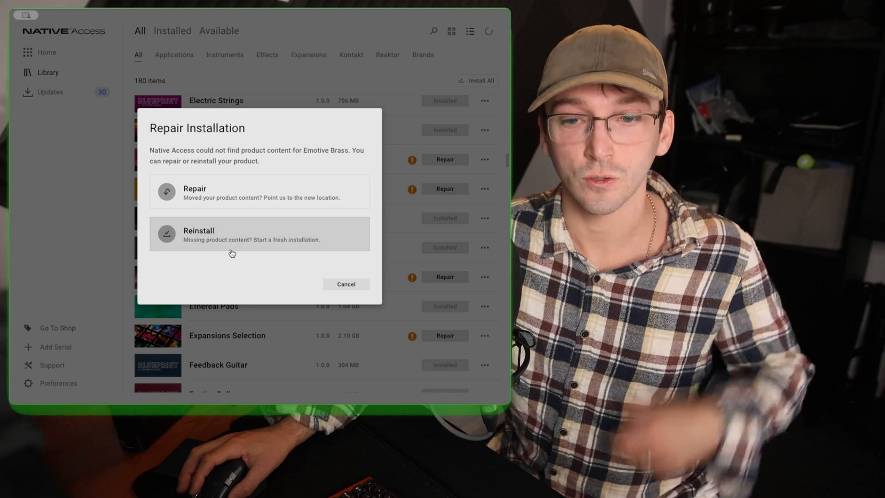
mouse_move(230, 255)
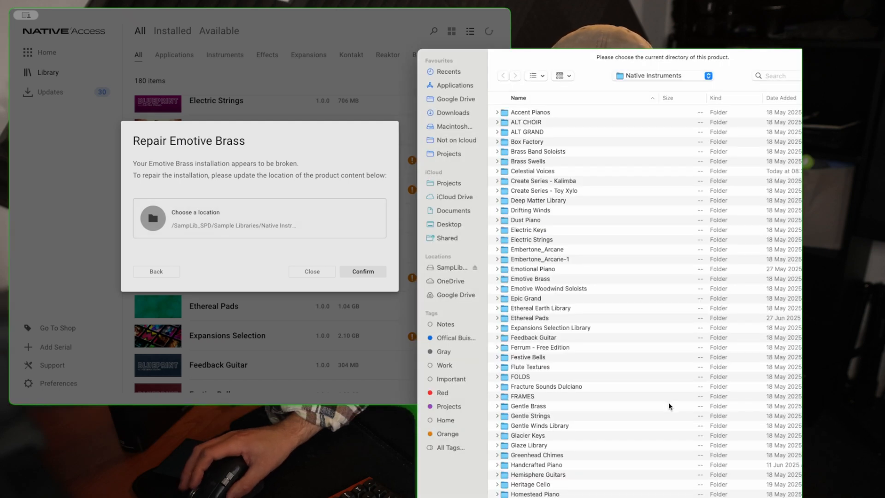
mouse_move(445, 270)
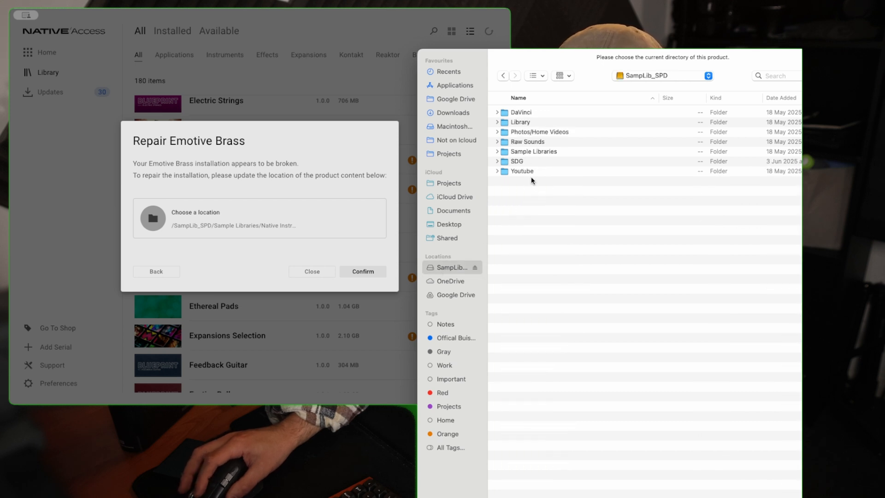
Point the repair at the Emotive Brass folder on SampLib_SPD, confirm it and finish once repaired
double_click(533, 151)
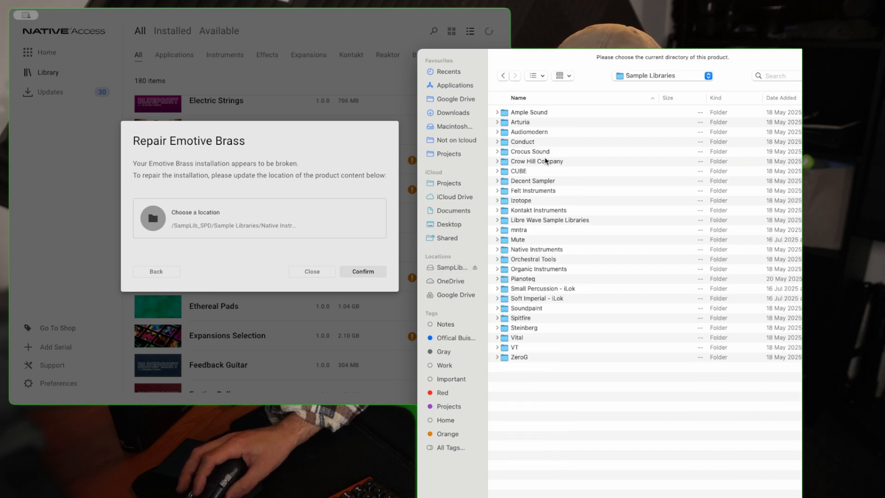
mouse_move(532, 308)
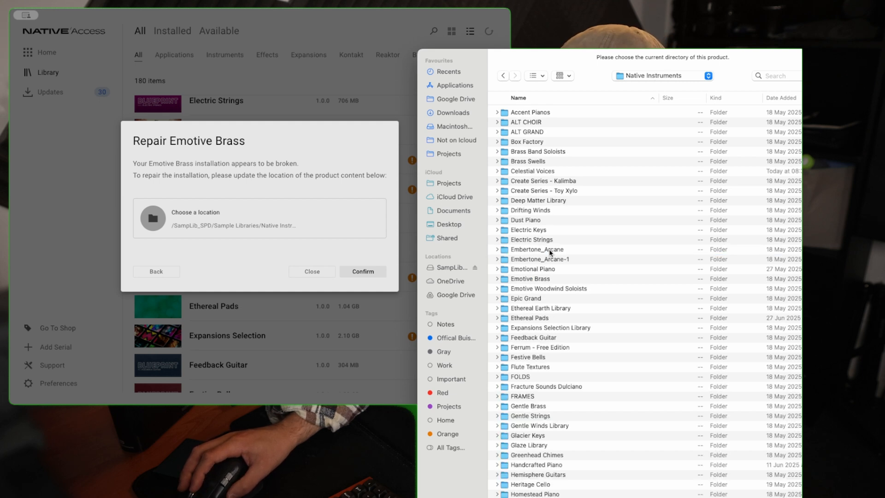
mouse_move(547, 283)
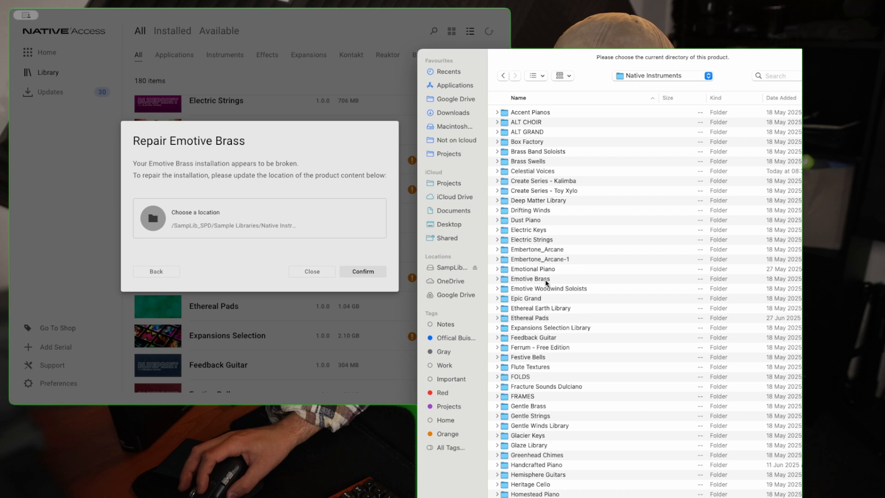
double_click(529, 278)
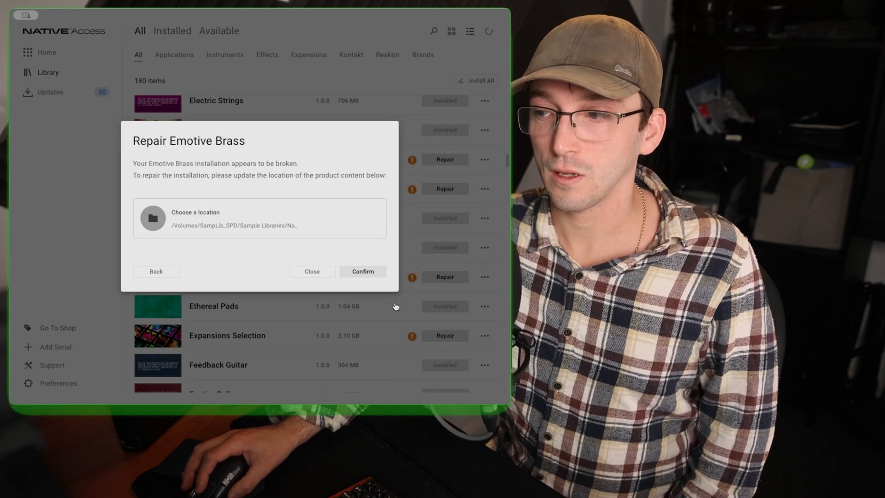
click(362, 271)
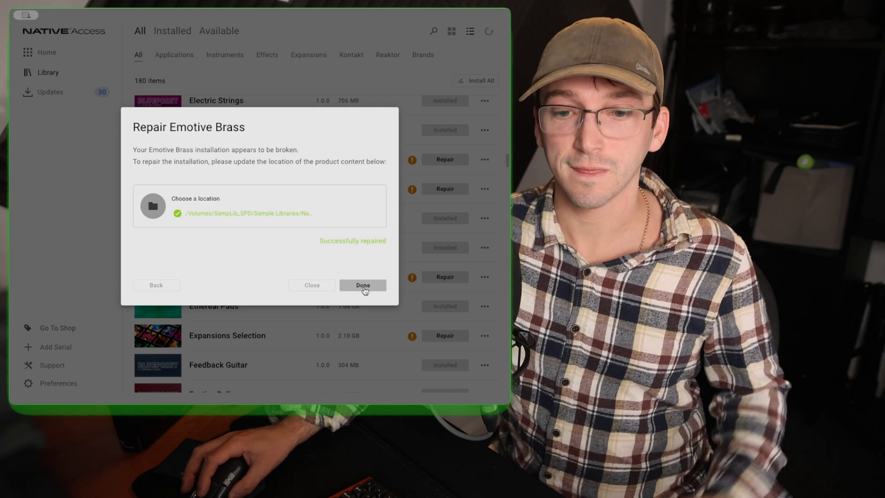
click(363, 285)
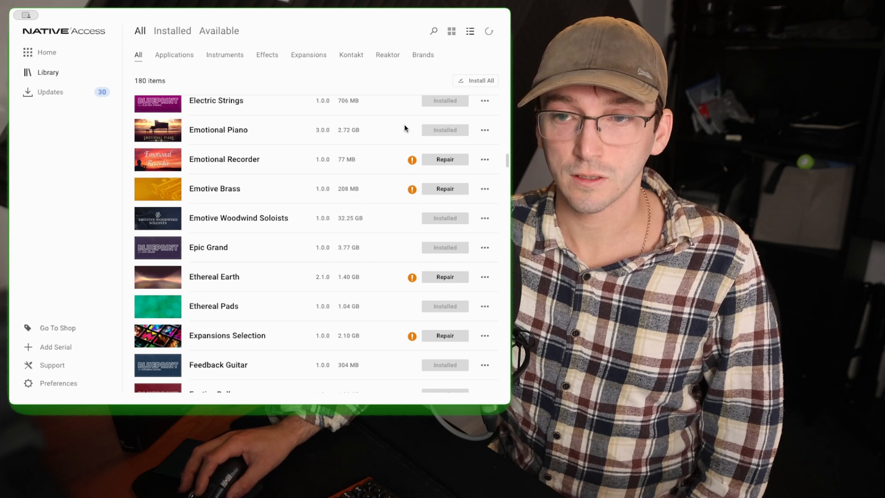
Return to the library list and scroll to check Emotive Brass now shows as installed
click(489, 31)
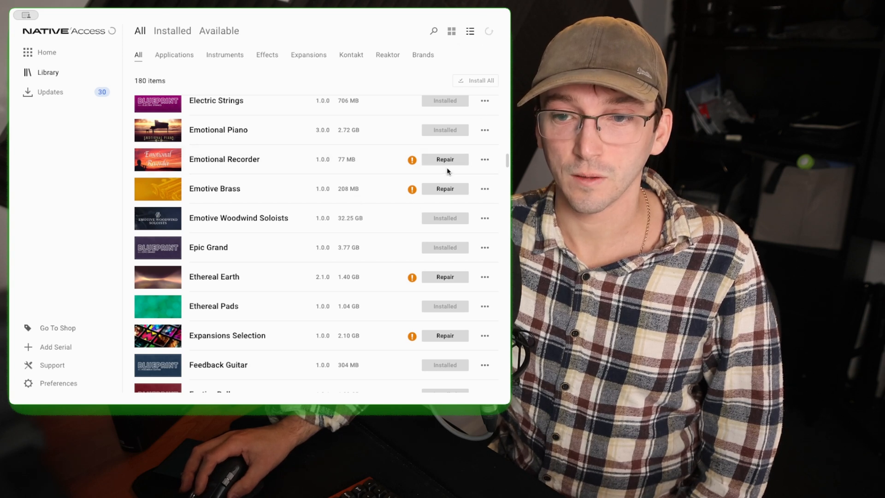
scroll(up, 3)
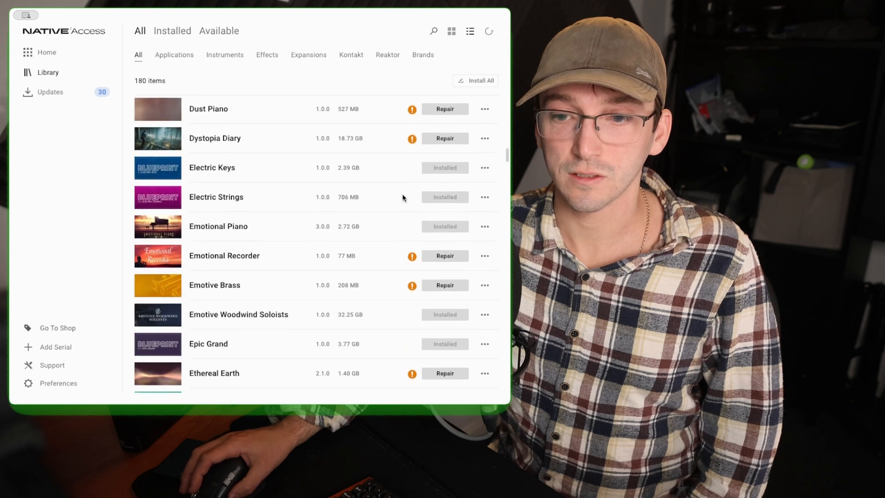
scroll(down, 3)
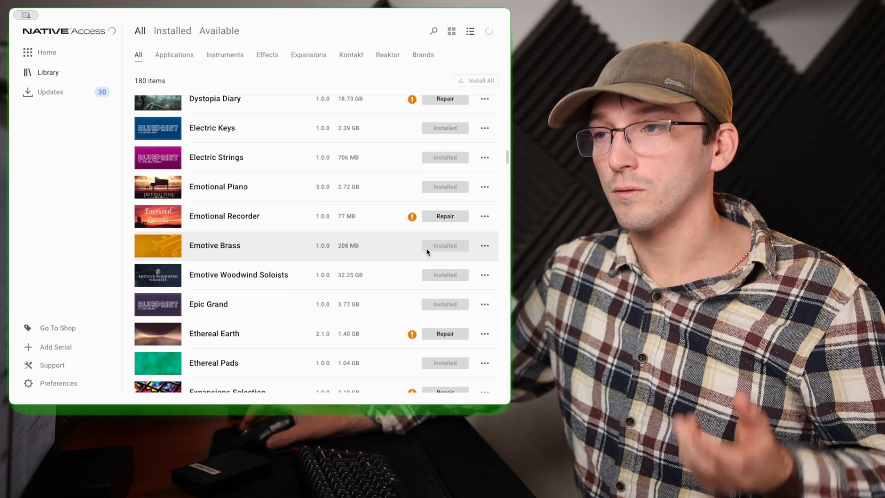
scroll(down, 3)
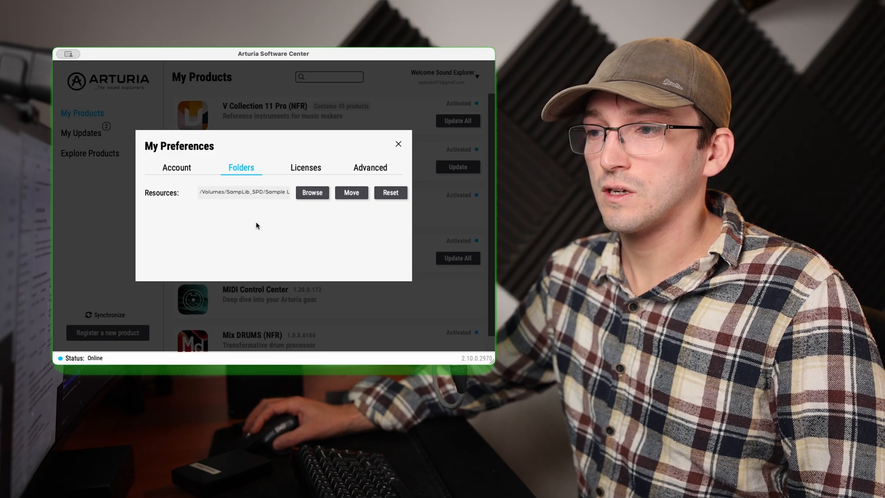
mouse_move(281, 199)
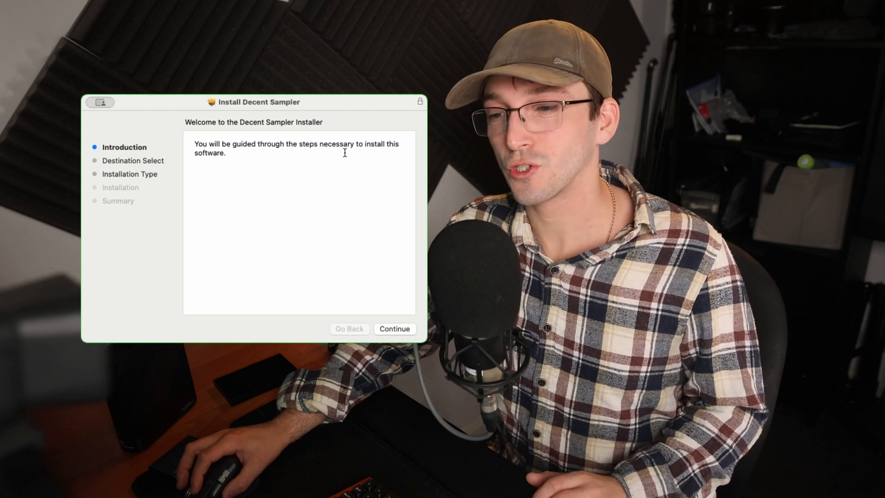
Customise the install, review the VST, Standalone App and AAX packages, then start installing
click(394, 328)
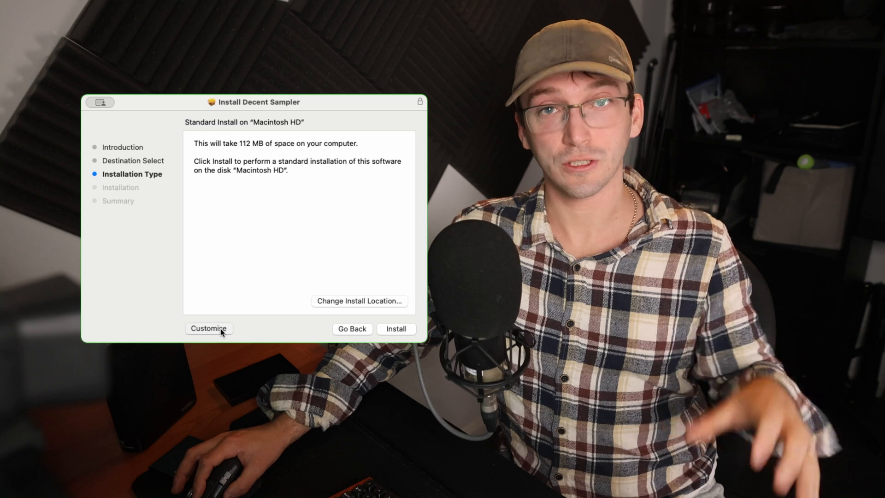
click(208, 328)
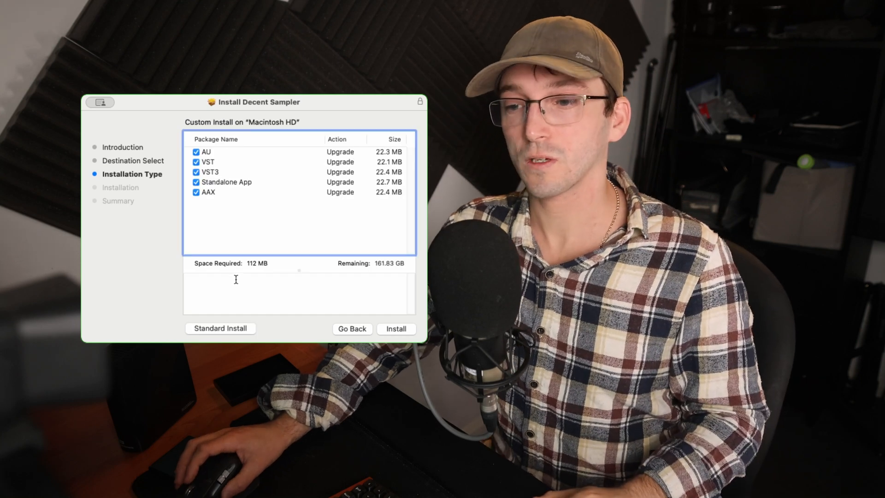
click(226, 152)
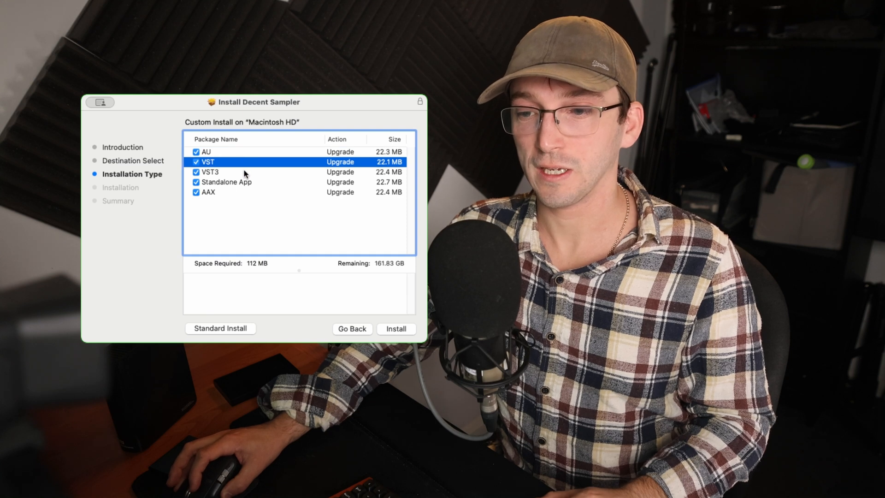
click(226, 182)
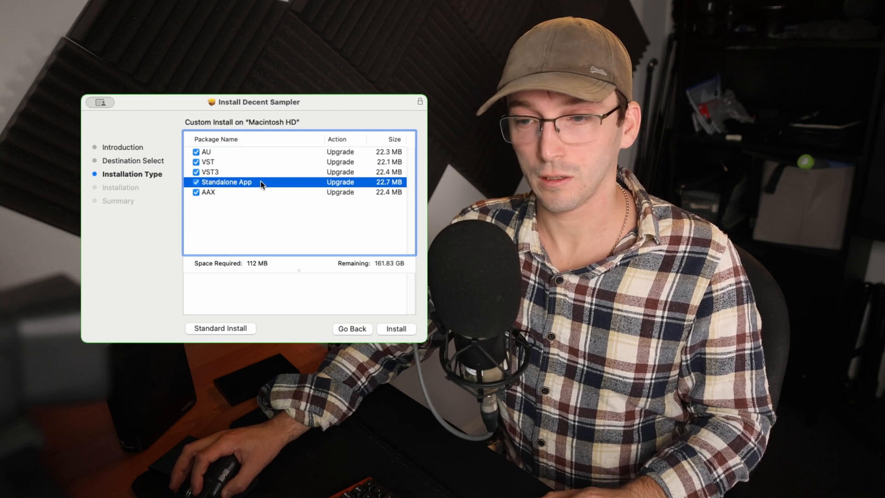
mouse_move(234, 194)
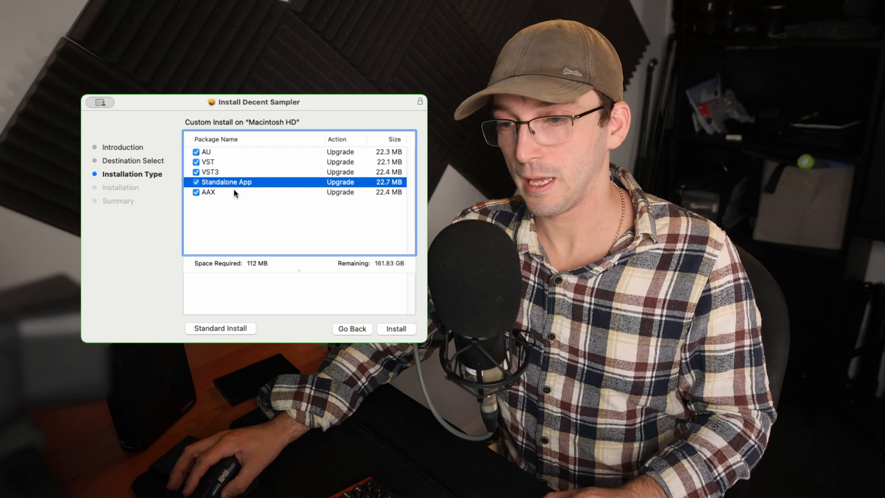
click(208, 192)
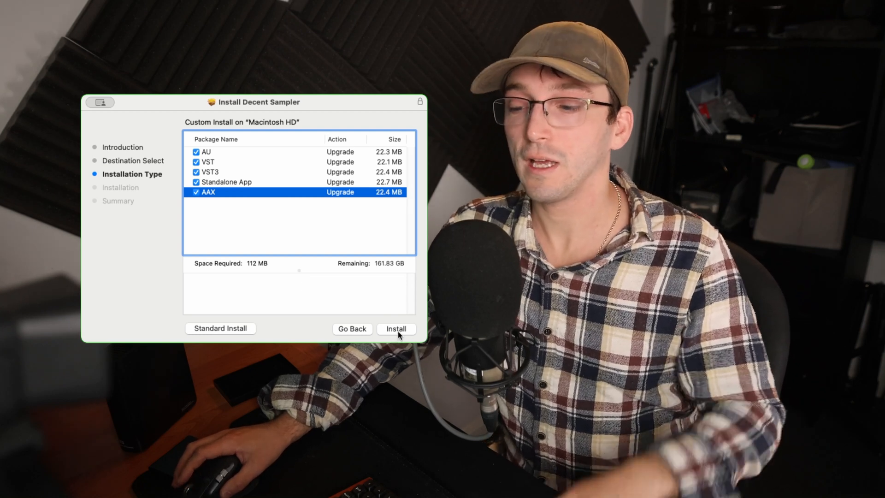
click(126, 5)
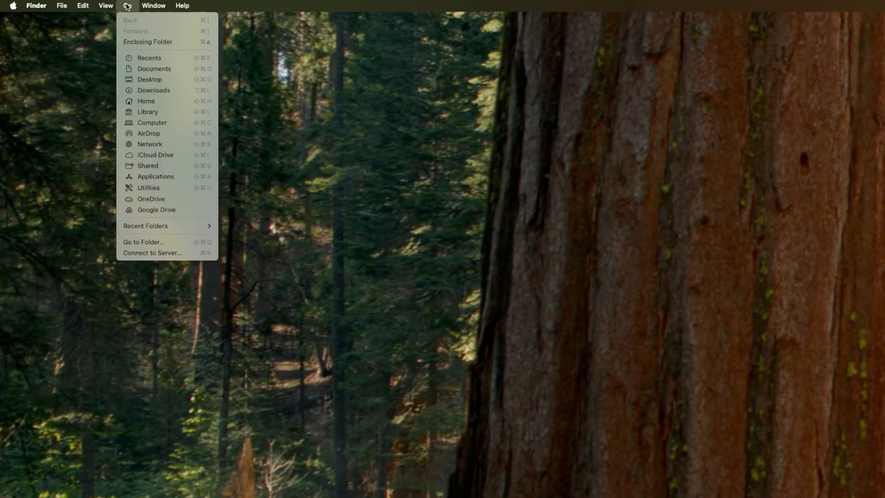
mouse_move(152, 252)
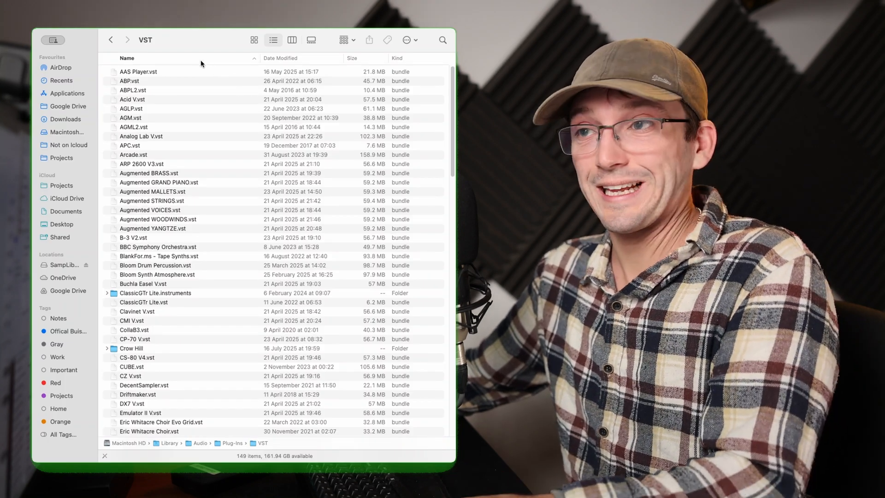
Check the VST folder's path popup showing Library > Audio > Plug-Ins above it
click(146, 40)
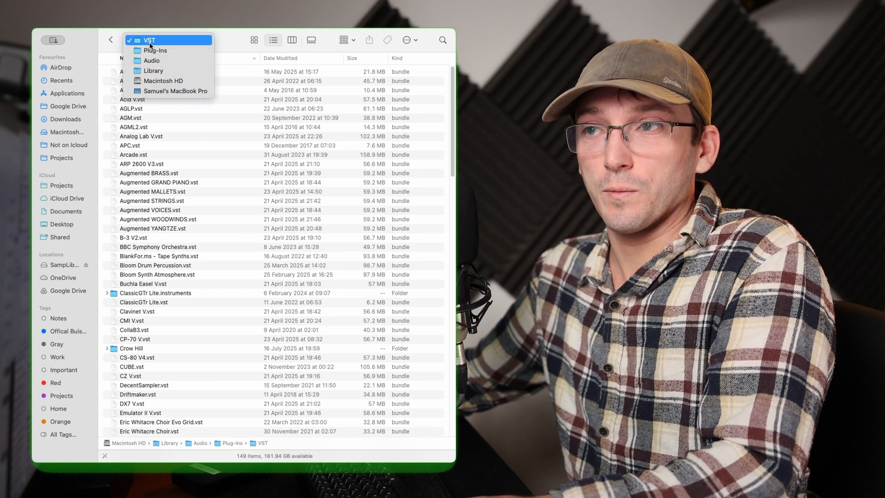
mouse_move(151, 61)
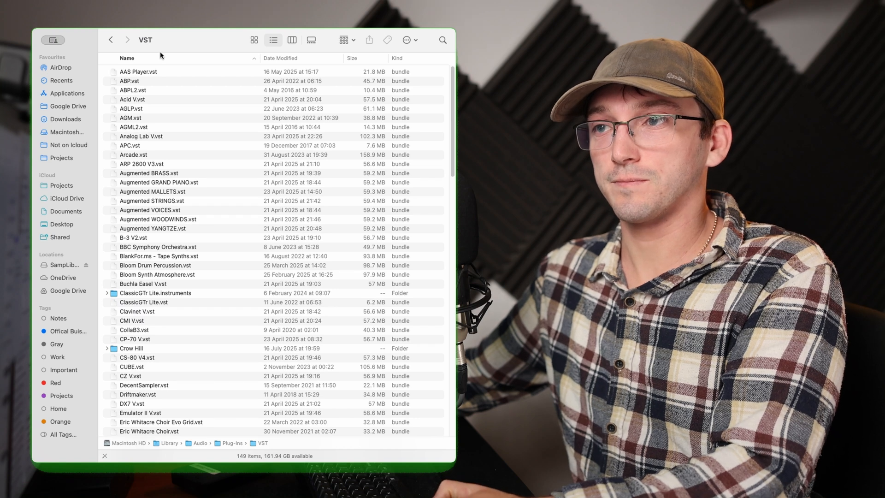
click(111, 40)
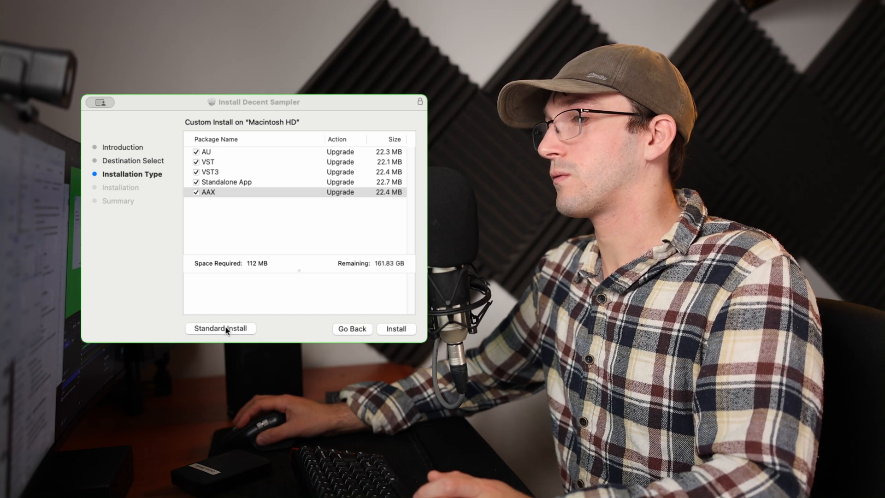
Run the Standard Install of Decent Sampler and close the installer after it succeeds
click(220, 328)
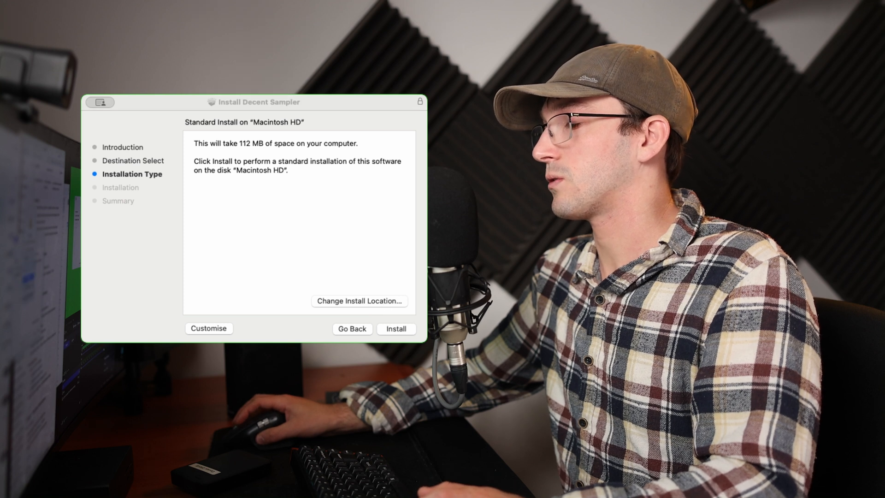
click(395, 329)
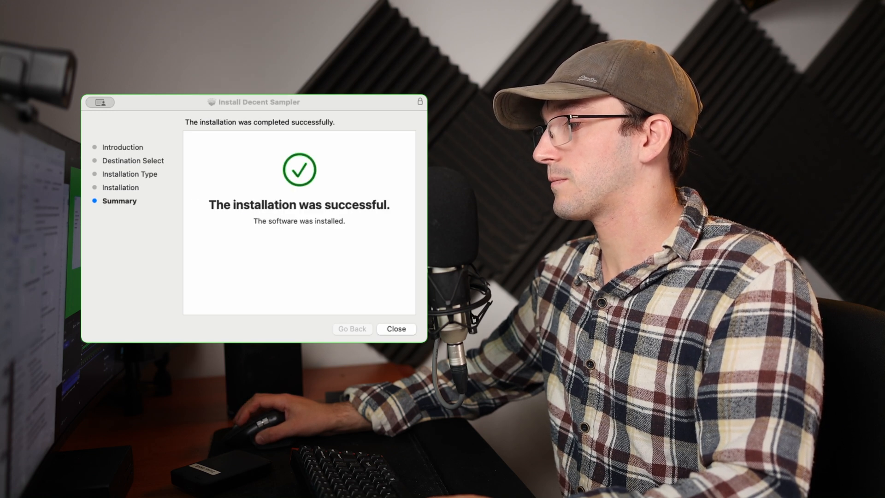
click(396, 329)
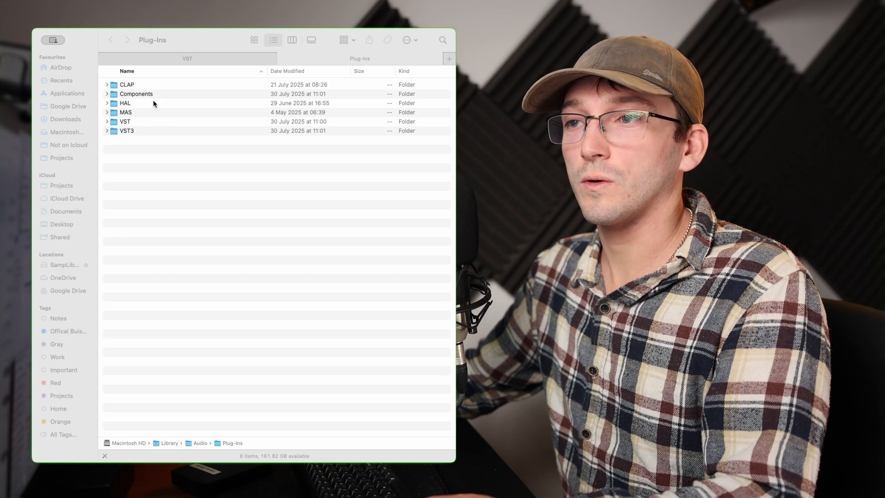
Locate DecentSampler.component in the Components folder and check its path popup
double_click(136, 94)
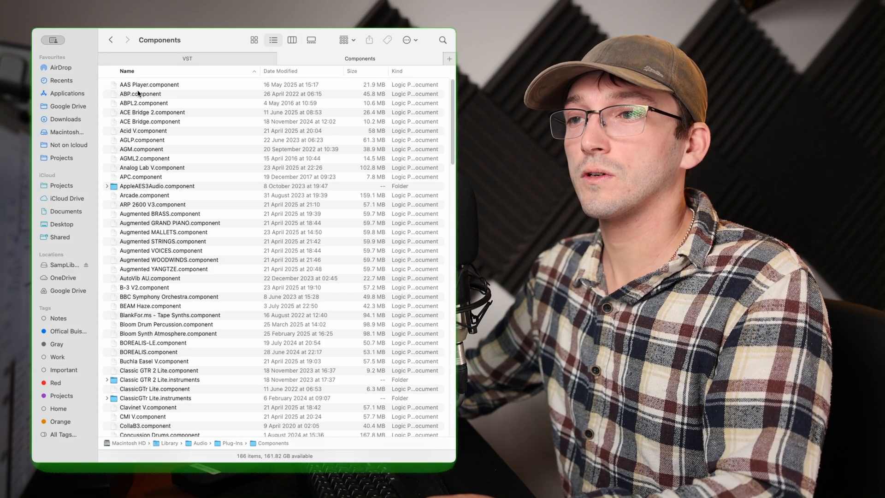
scroll(down, 3)
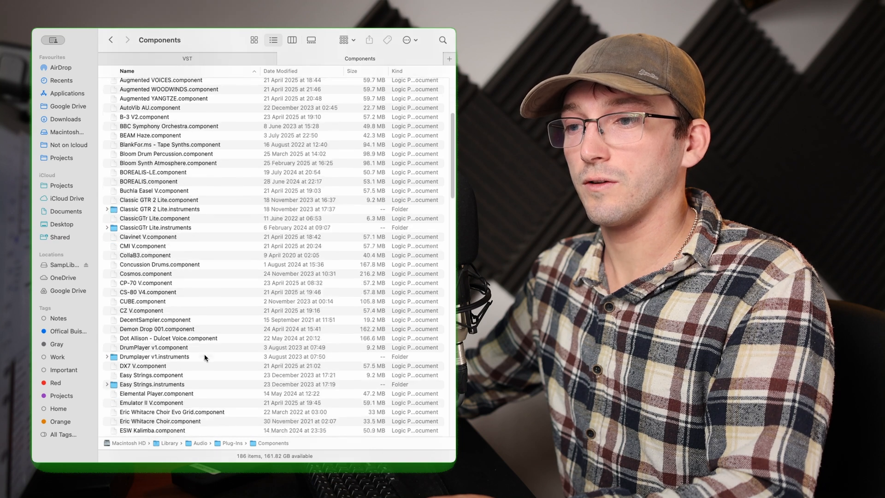
scroll(down, 3)
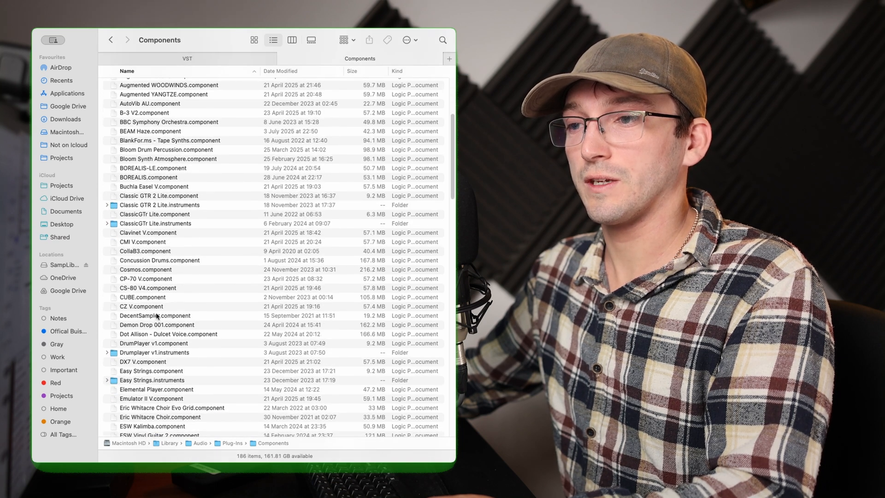
click(155, 315)
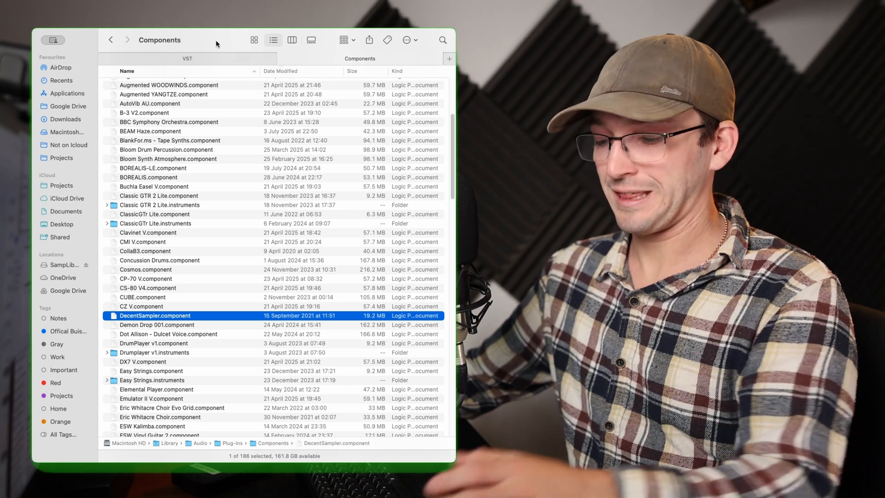
click(159, 39)
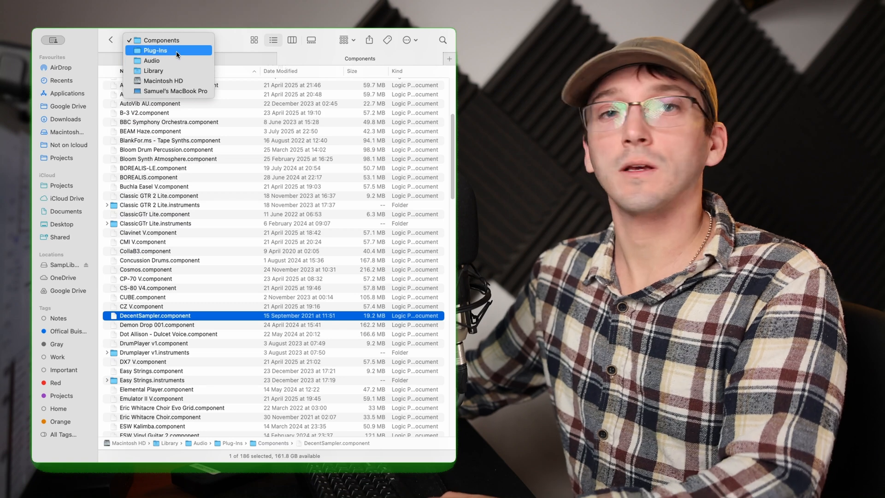